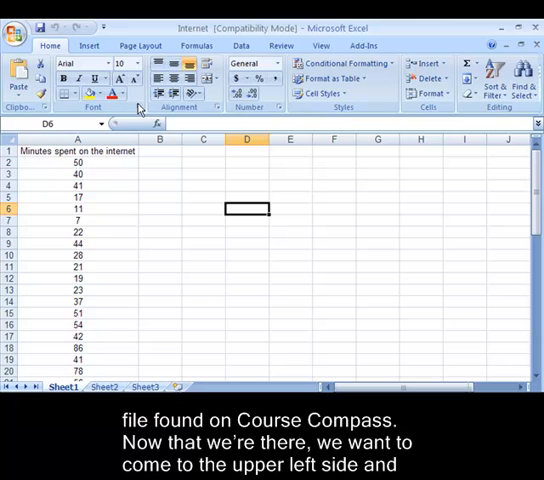
- Enable the Analysis ToolPak and Analysis ToolPak - VBA add-ins via Excel Options > Add-Ins
left_click(16, 28)
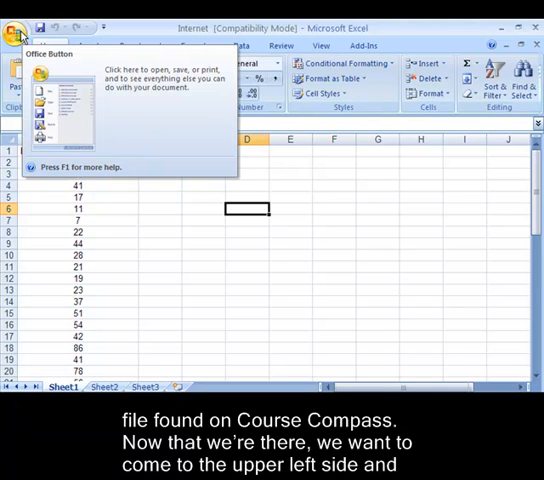
left_click(18, 36)
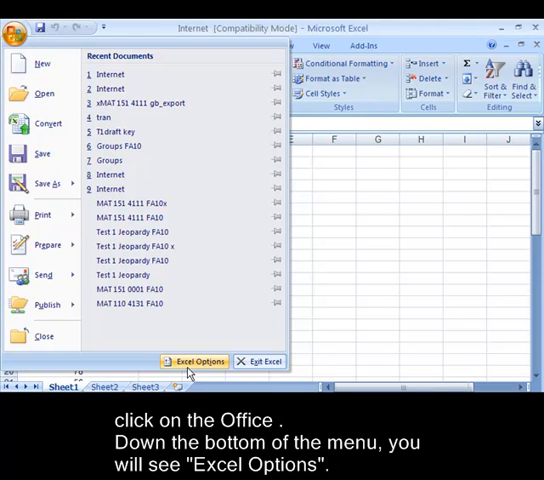
left_click(196, 360)
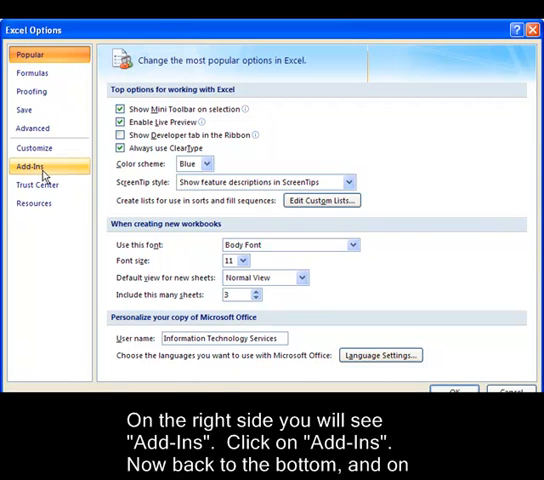
left_click(34, 166)
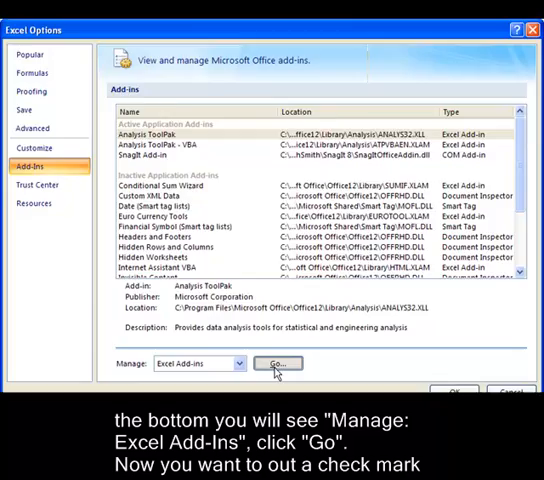
left_click(276, 364)
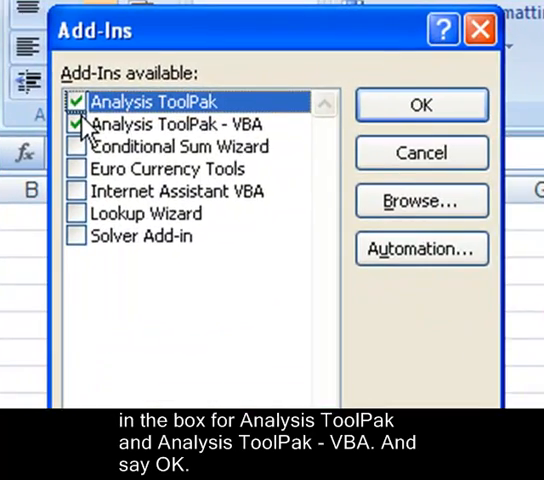
left_click(420, 104)
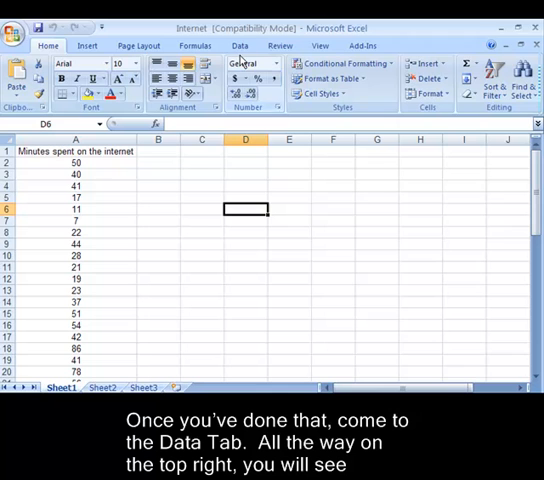
- Start the Descriptive Statistics tool from Data > Data Analysis
left_click(240, 46)
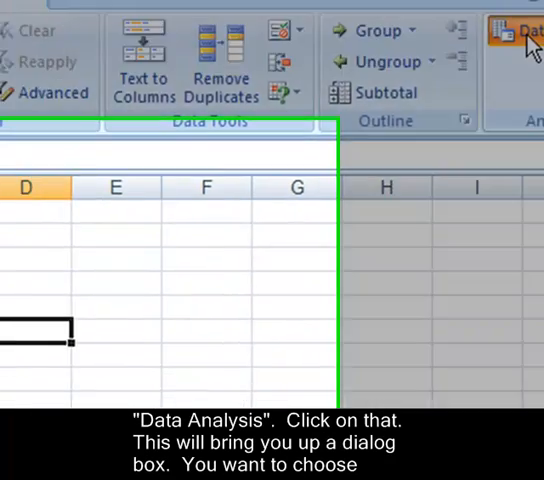
left_click(520, 30)
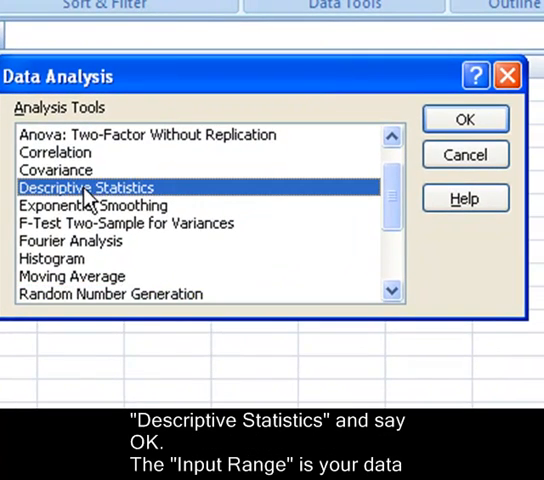
left_click(464, 118)
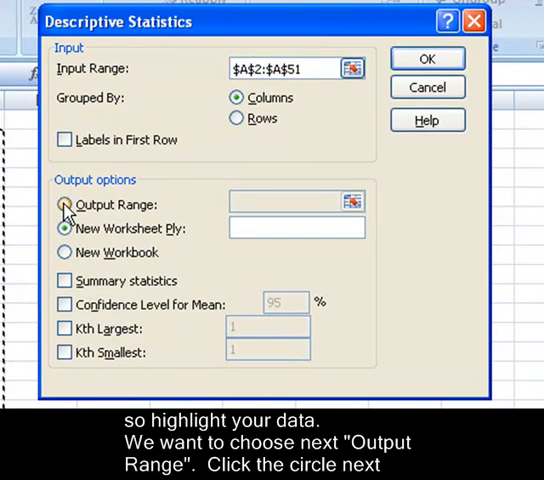
- Send the output to range $B$2 on this sheet and include summary statistics
left_click(64, 204)
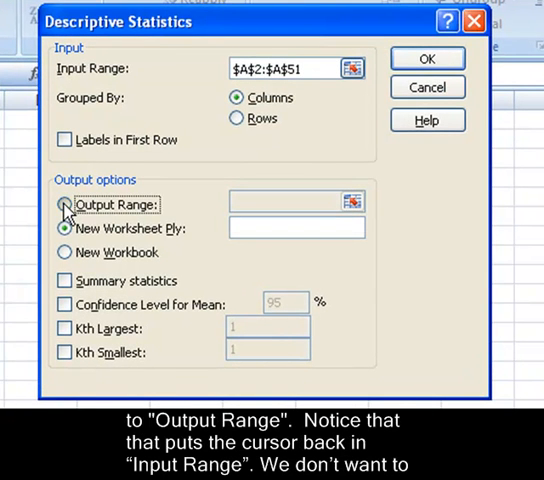
left_click(64, 204)
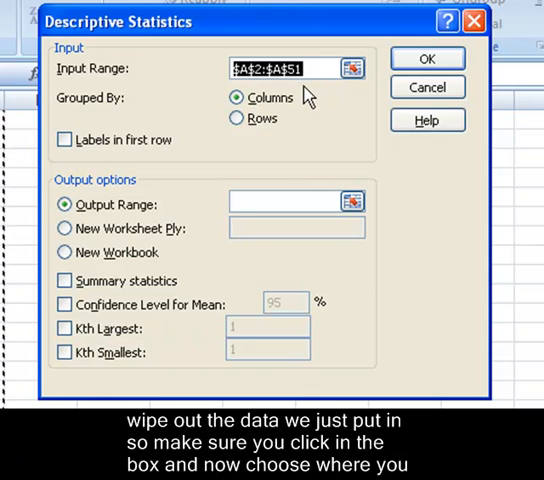
left_click(288, 204)
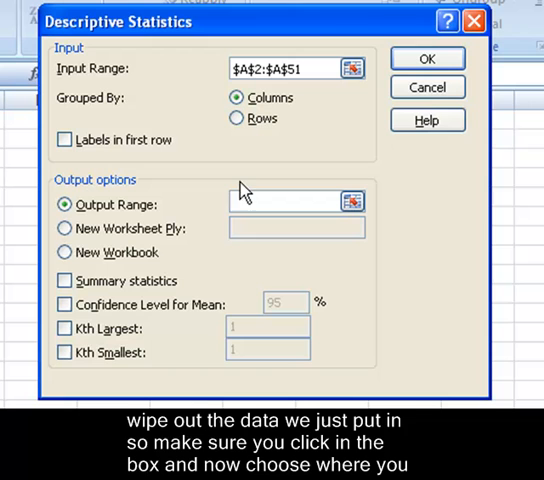
mouse_move(16, 122)
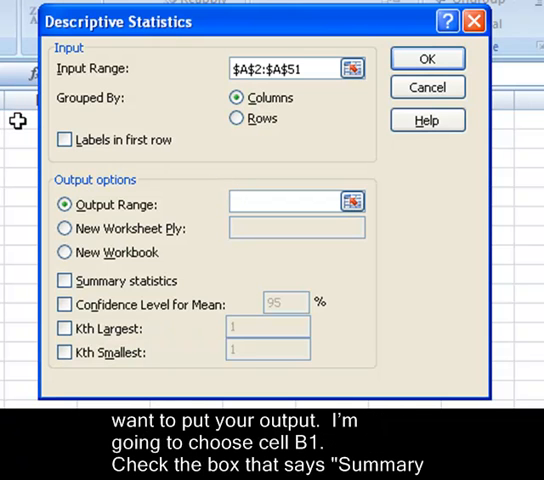
type("$B$2")
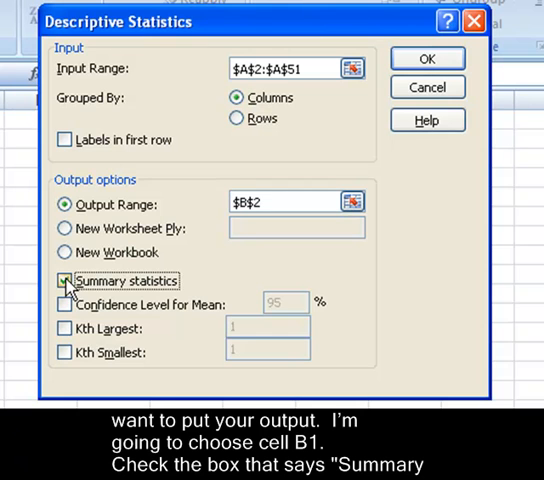
left_click(64, 280)
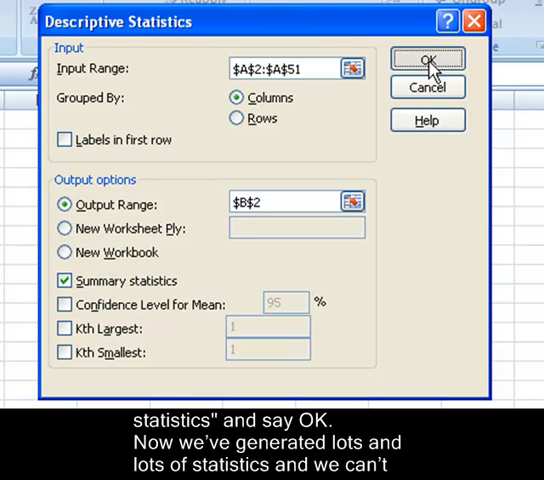
- Generate the summary statistics table starting at B2 (mean 41.96, median 39.5, count 50)
left_click(424, 60)
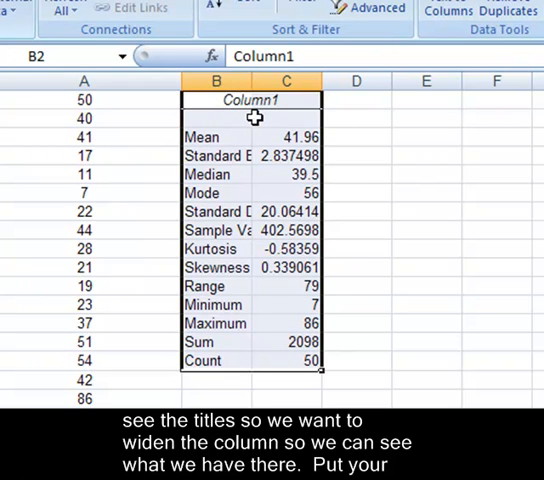
mouse_move(250, 80)
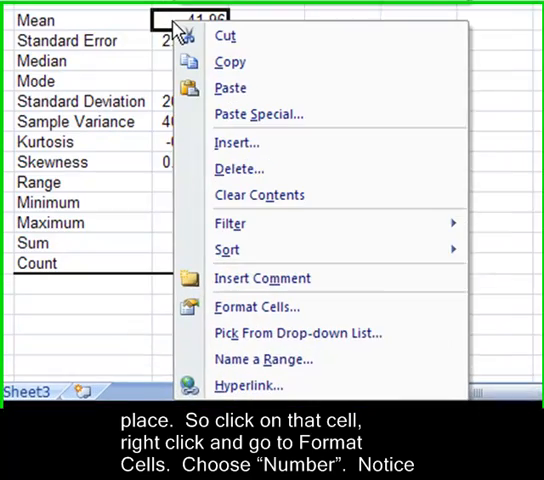
- Format the Mean as a Number with one decimal place, showing 42.0
left_click(258, 308)
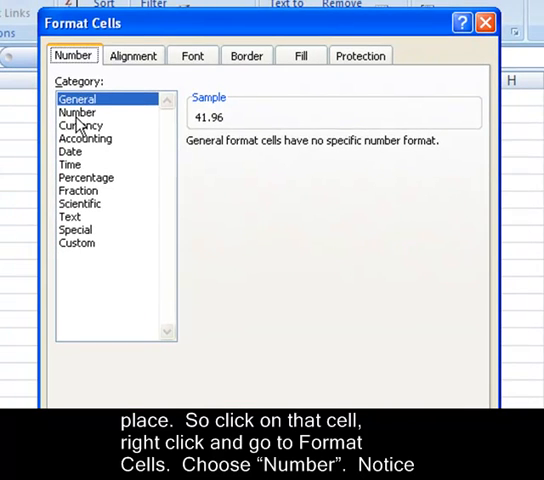
left_click(76, 112)
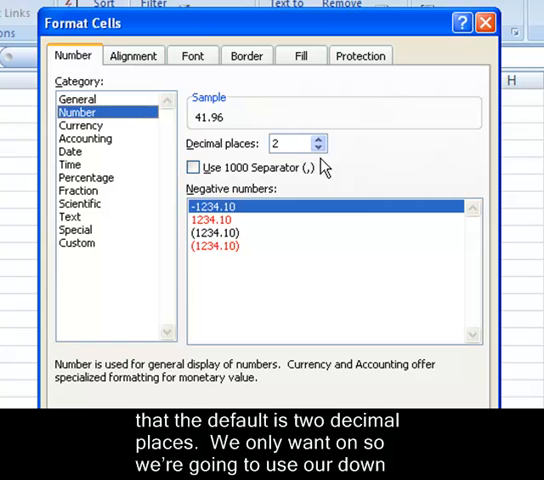
left_click(318, 148)
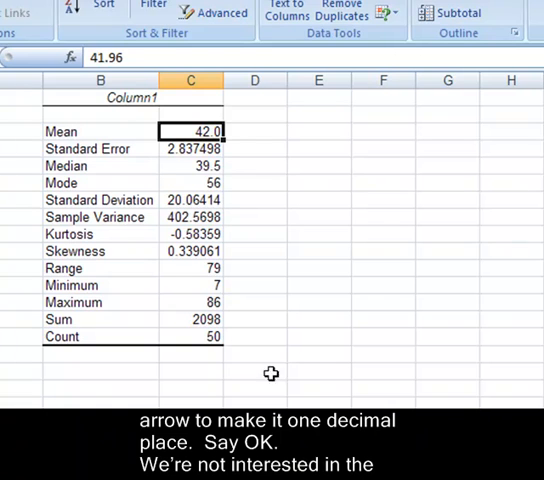
left_click(100, 148)
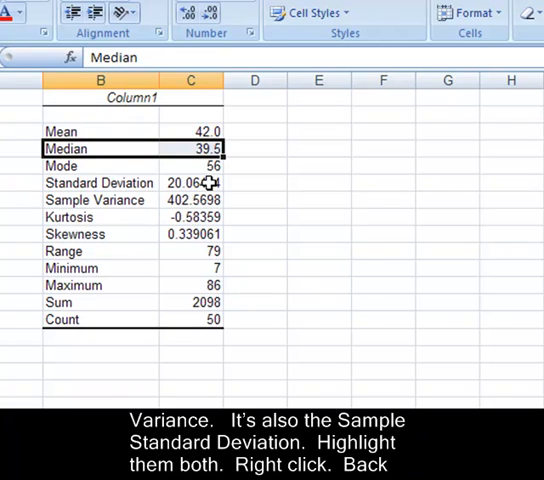
- Format Standard Deviation and Sample Variance as Numbers with two decimals (20.06, 402.57)
left_click(188, 184)
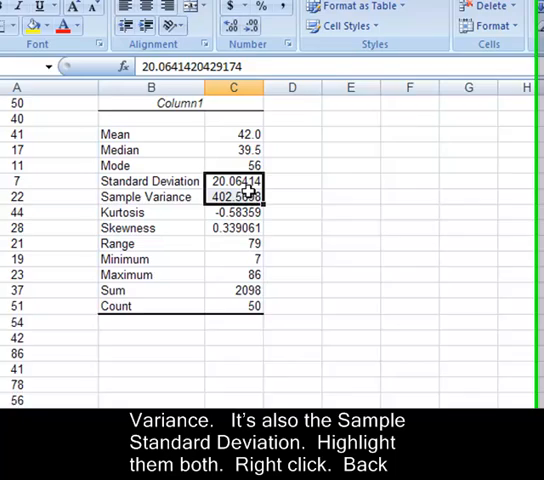
right_click(232, 196)
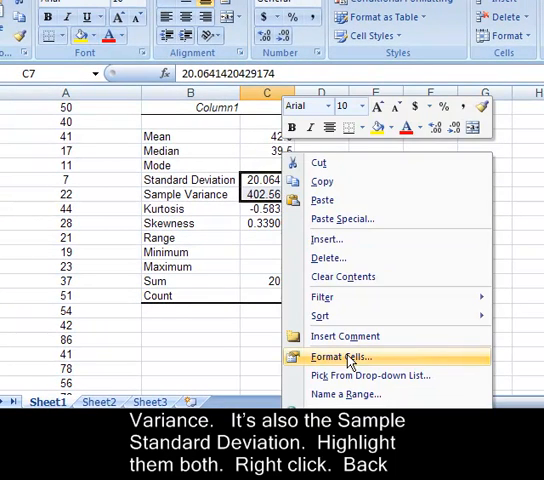
left_click(340, 356)
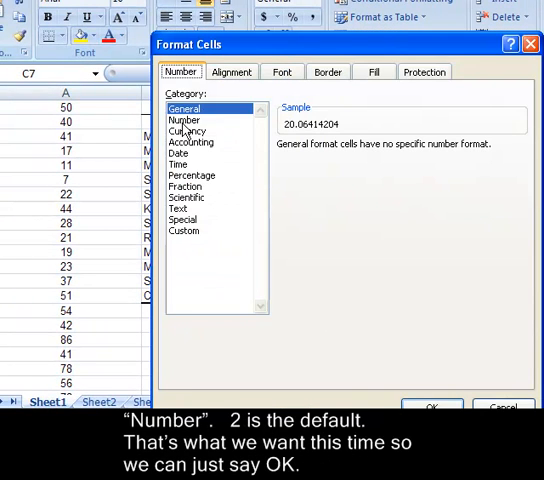
left_click(184, 120)
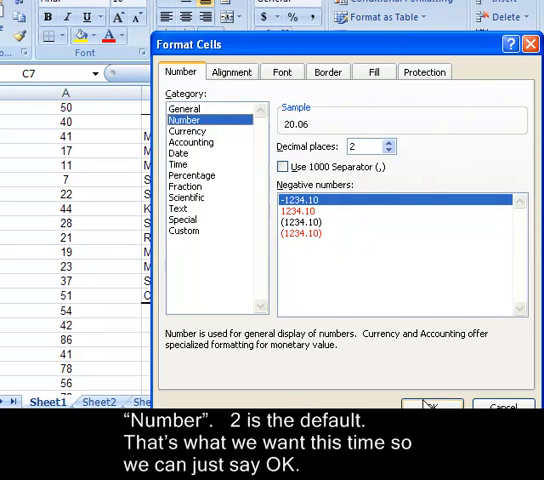
left_click(432, 404)
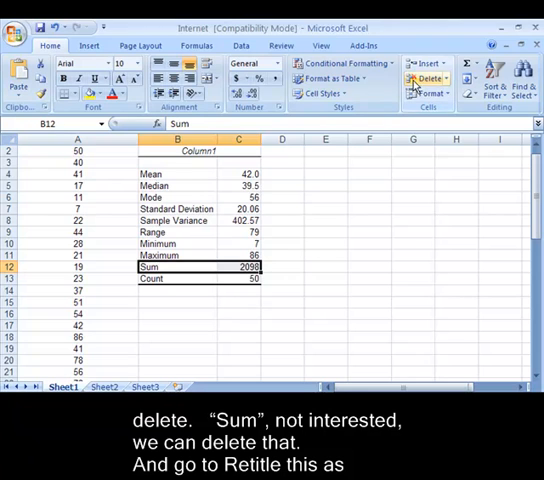
- Delete the Sum row and retitle the Column1 heading as 'Descriptive Statistics'
left_click(428, 78)
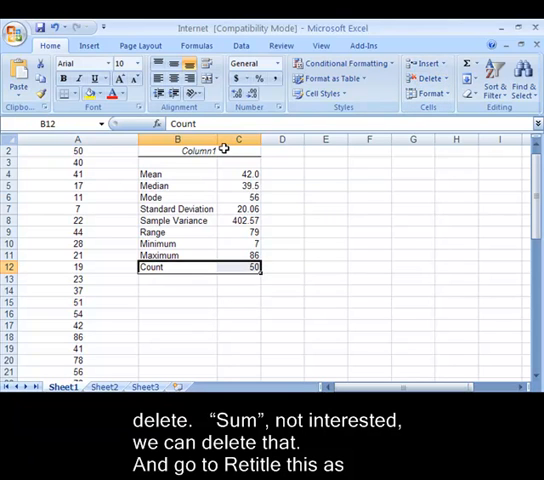
left_click(178, 152)
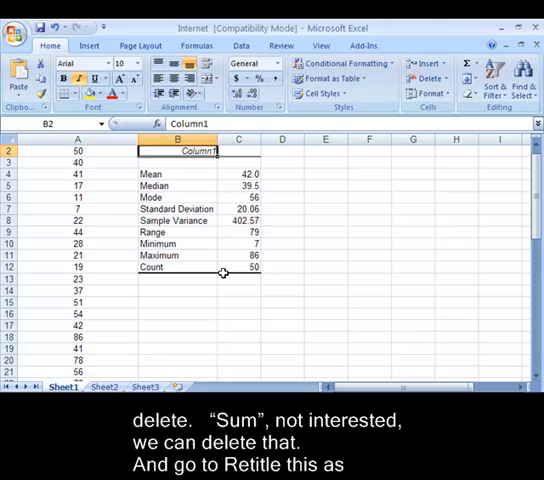
type("D")
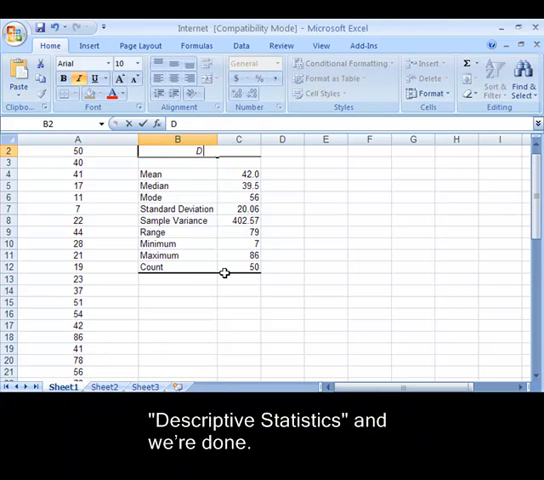
type("Descrip")
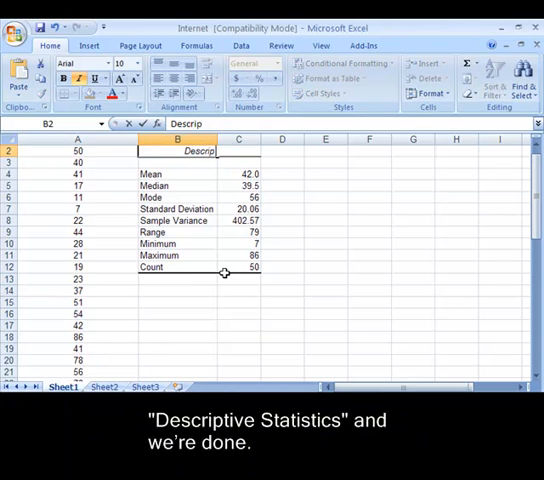
type("Descriptive S")
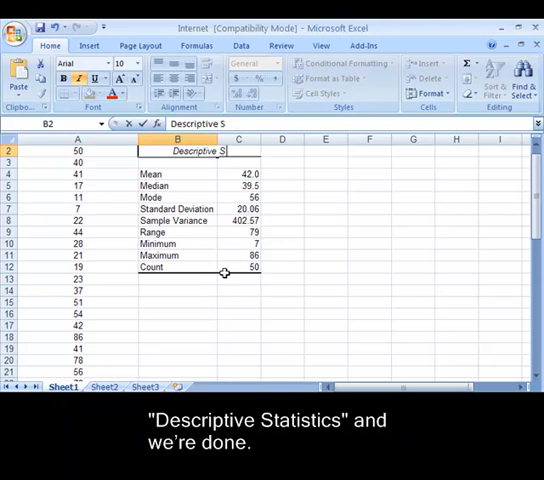
type("tatis")
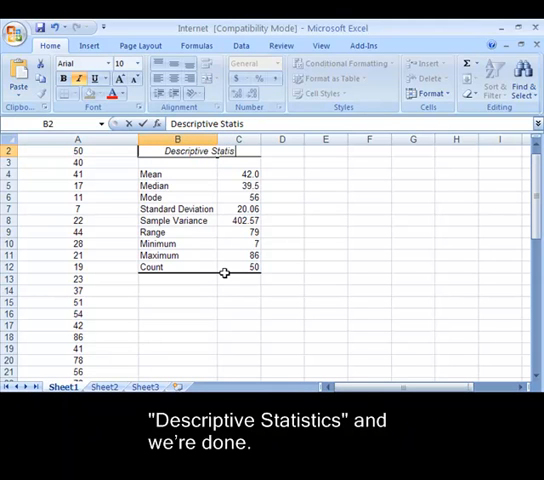